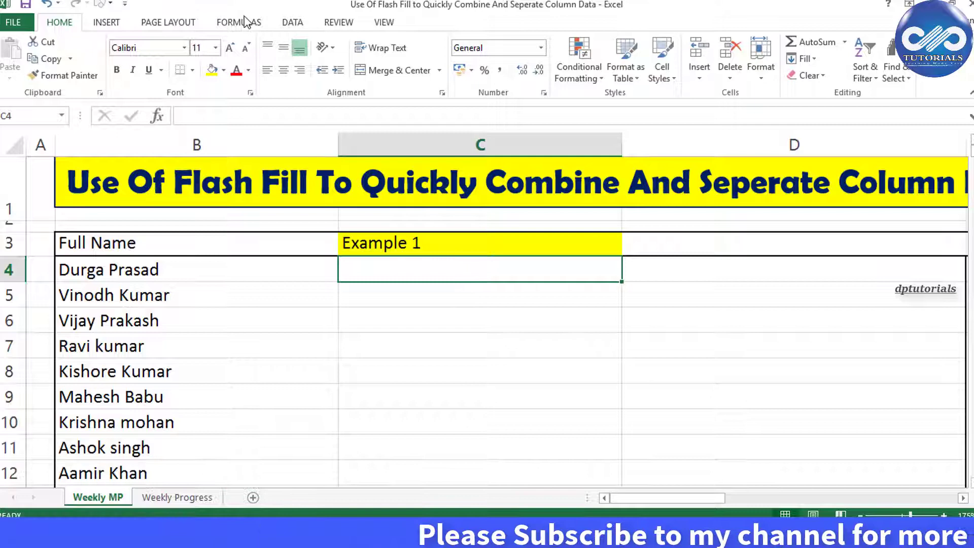
# Switch to the DATA tab to read the Flash Fill tooltip beside the empty Example 1 column
pyautogui.click(292, 22)
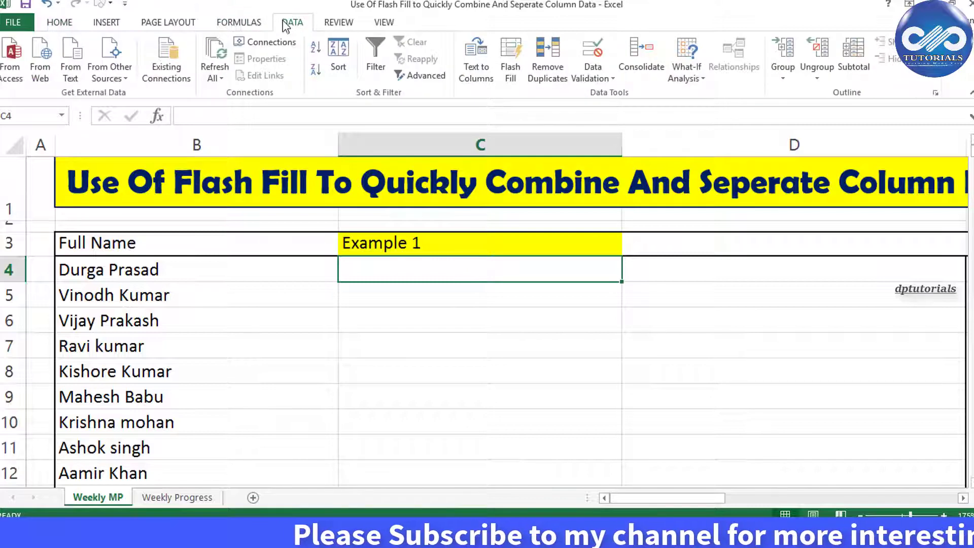
pyautogui.moveTo(507, 84)
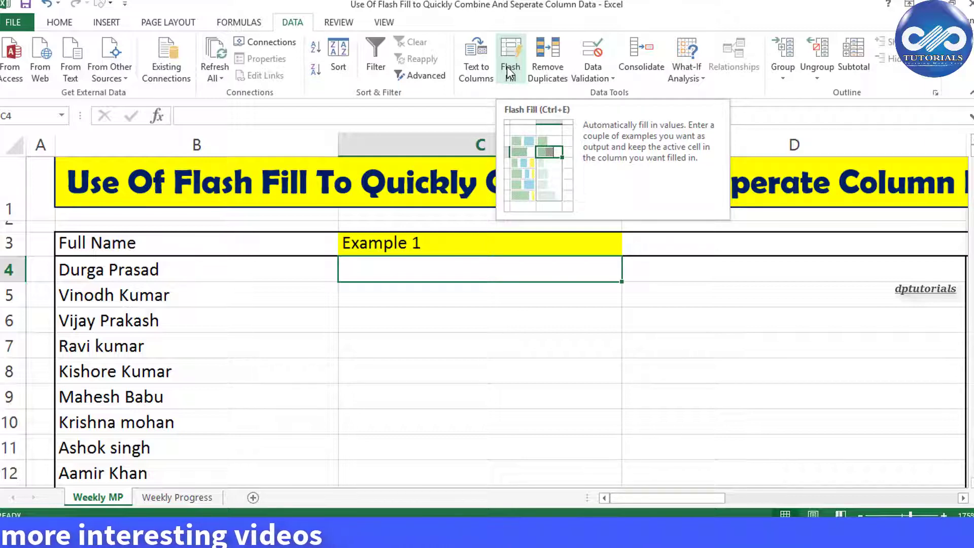
pyautogui.click(480, 346)
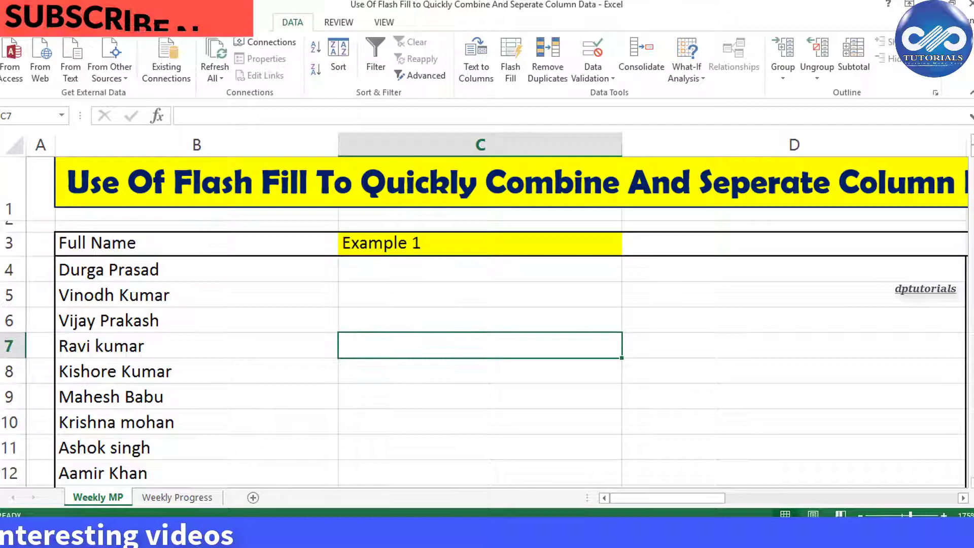
pyautogui.click(196, 346)
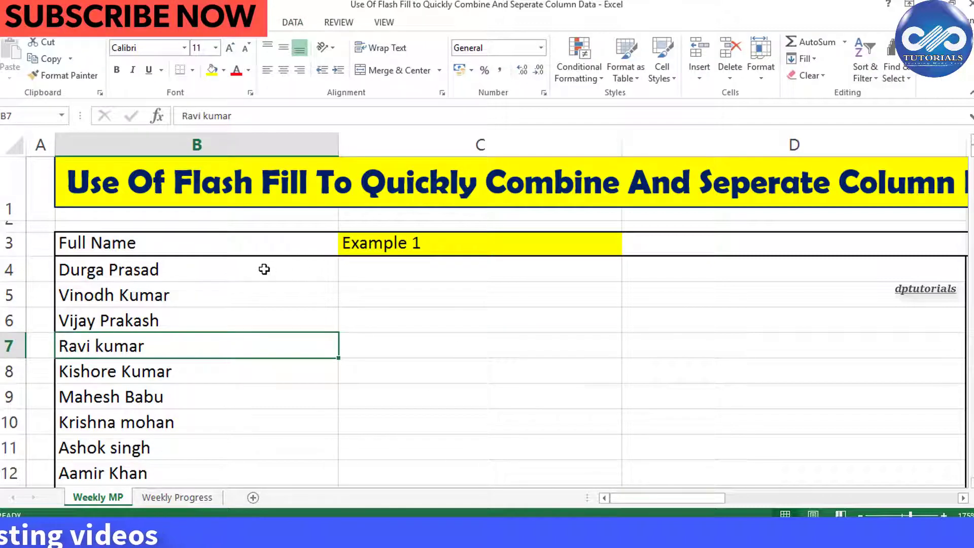
pyautogui.scroll(-3)
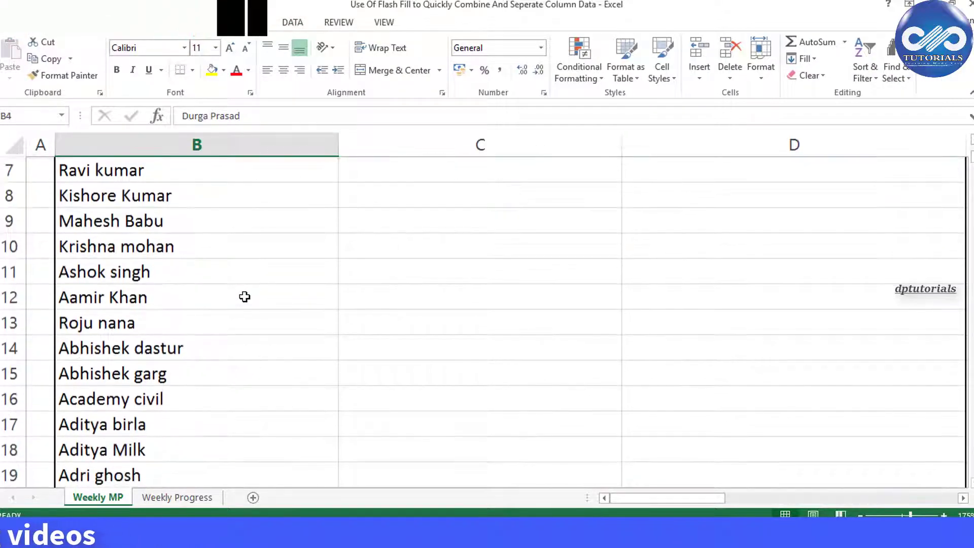
pyautogui.scroll(-3)
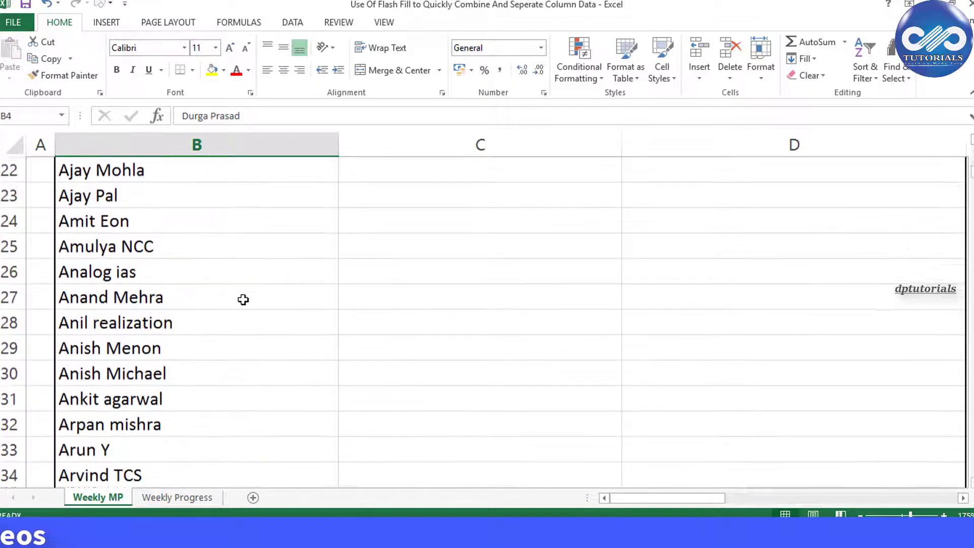
pyautogui.scroll(3)
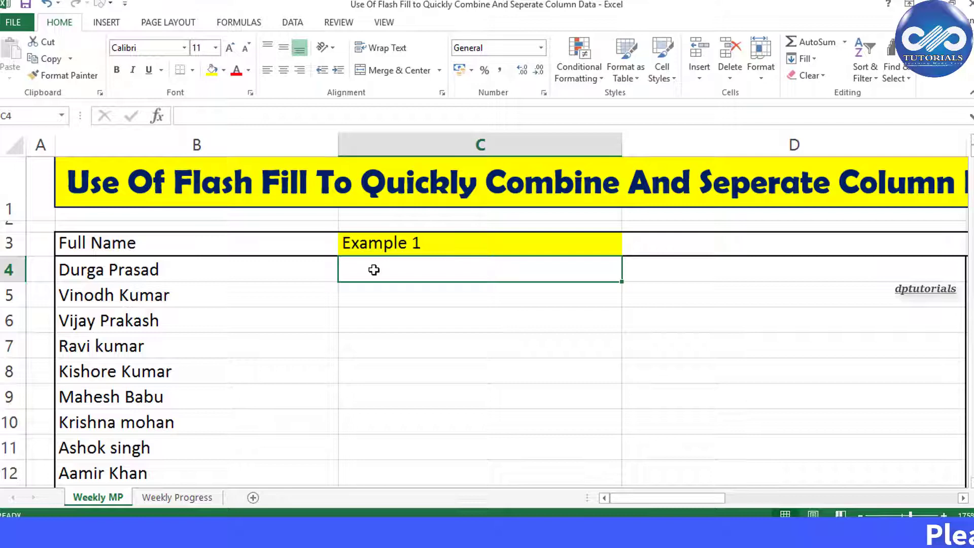
pyautogui.click(291, 21)
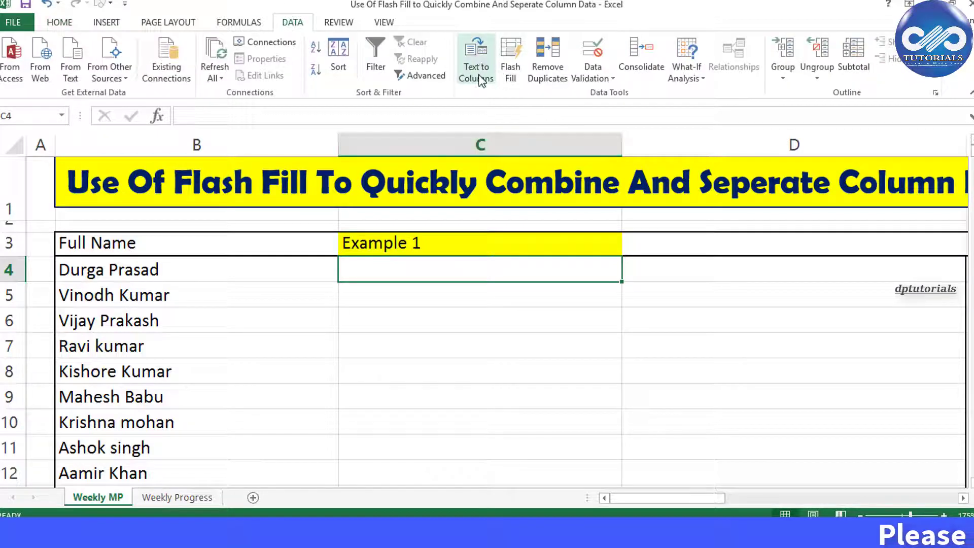
pyautogui.moveTo(476, 59)
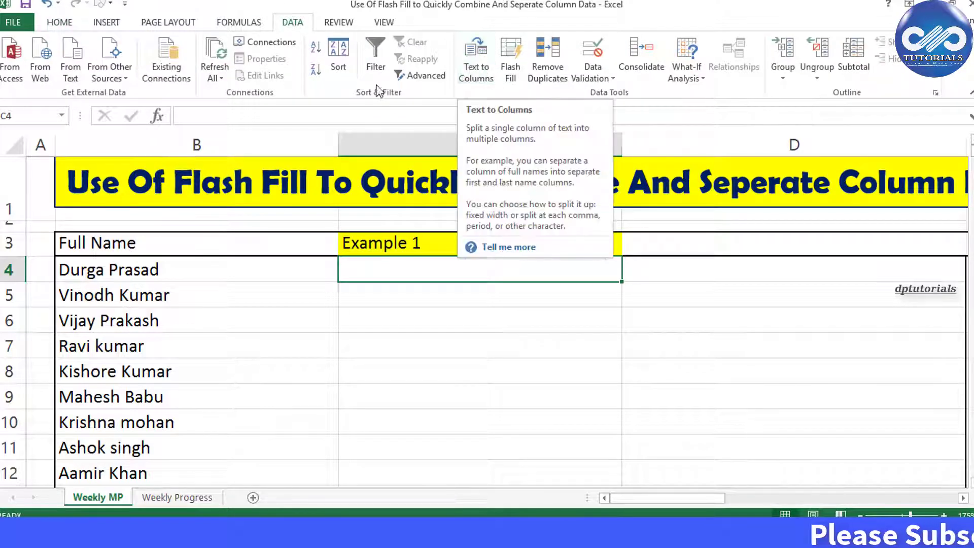
pyautogui.click(59, 21)
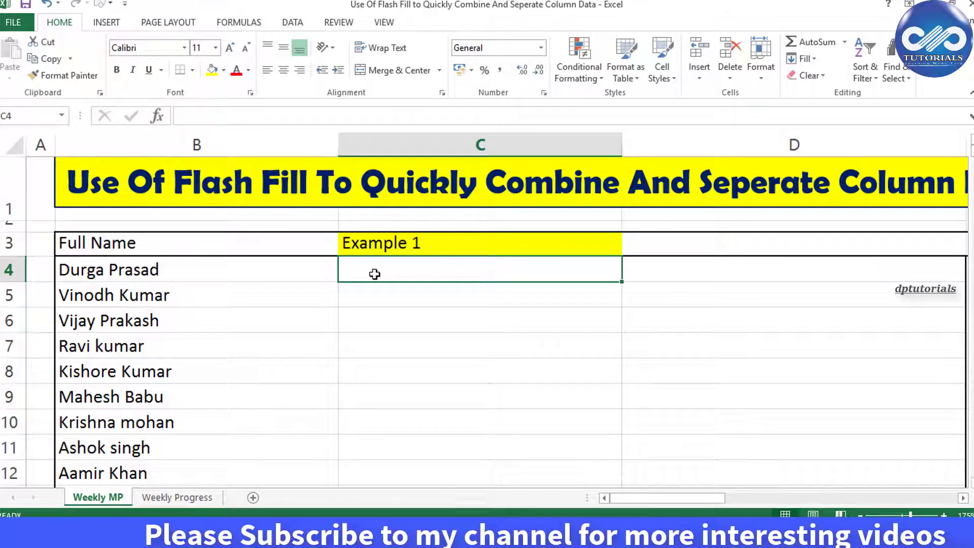
# Enter 'Prasad, Durga' in C4 as the reversed sample for Durga Prasad
pyautogui.write('Pra')
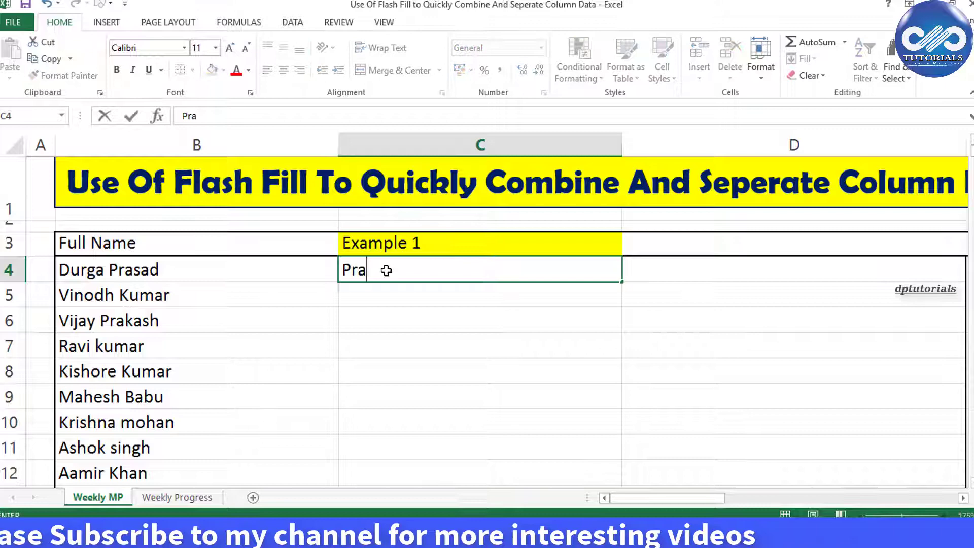
pyautogui.write('sad')
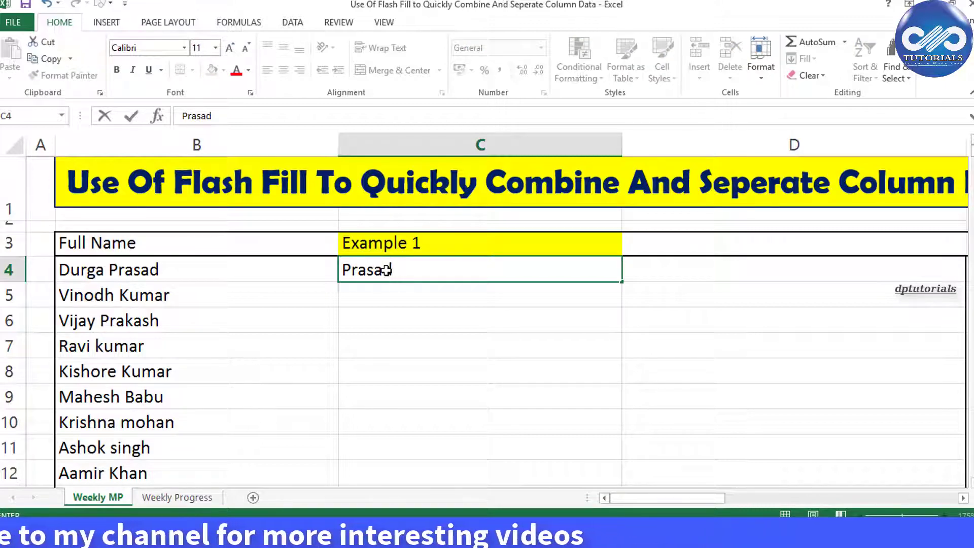
pyautogui.write(',')
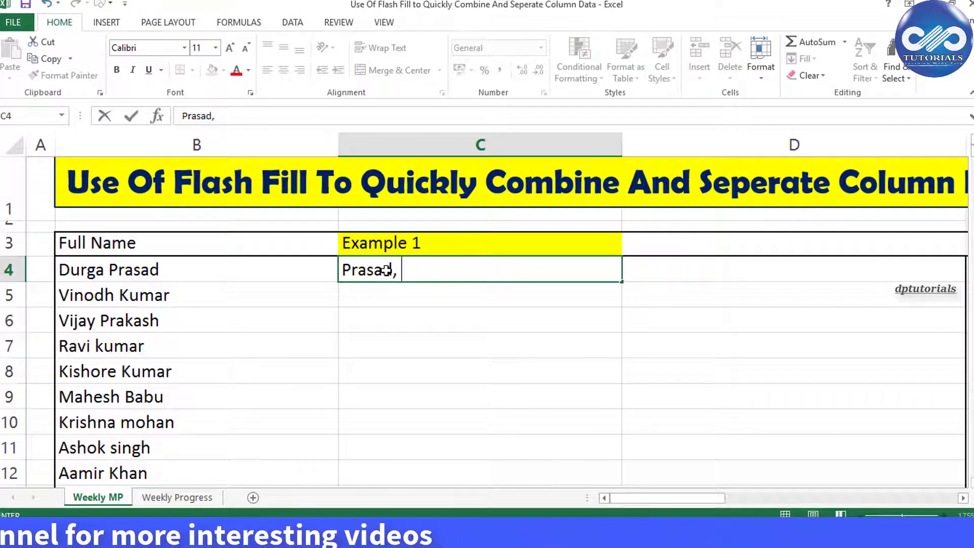
pyautogui.write('Du')
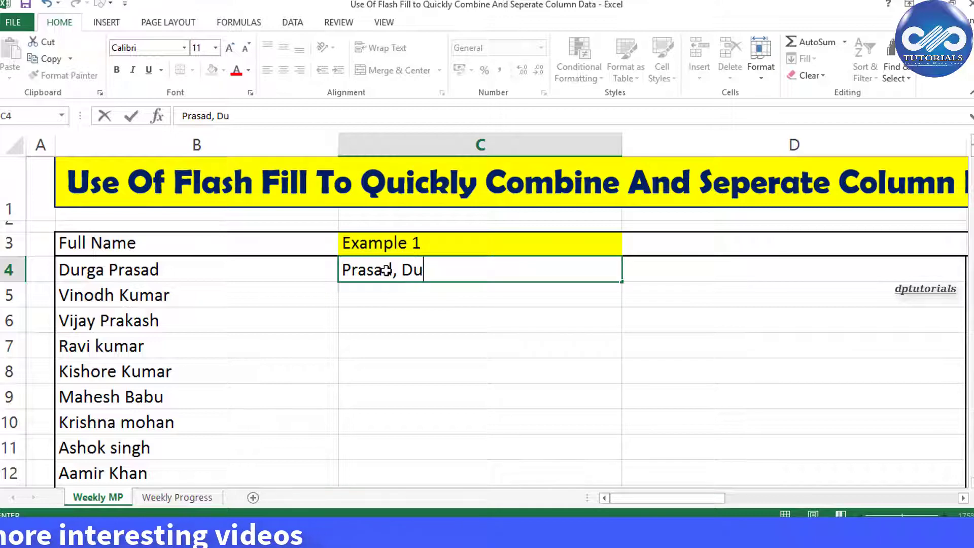
pyautogui.write('rga')
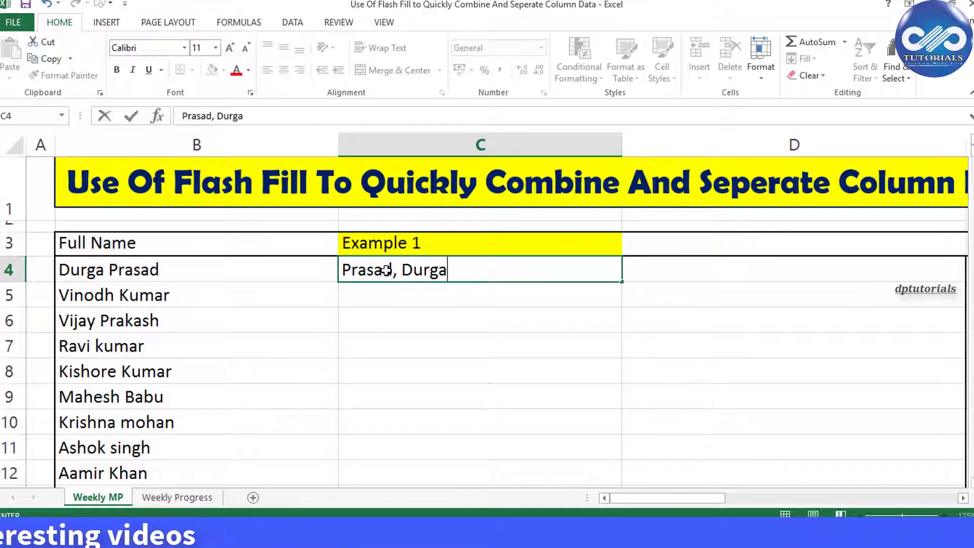
pyautogui.press('Return')
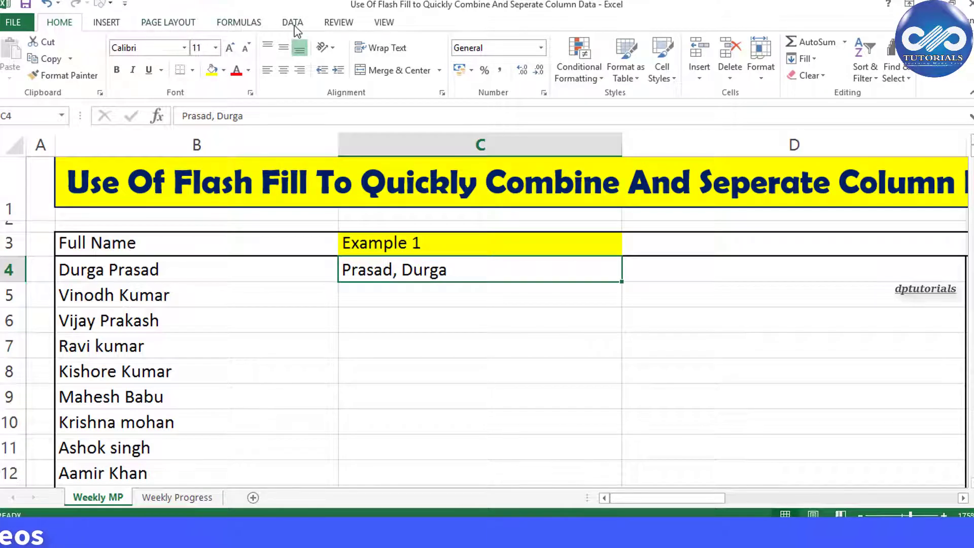
# Flash Fill Example 1 with every name as 'Last, First' and scroll to verify all rows
pyautogui.click(292, 22)
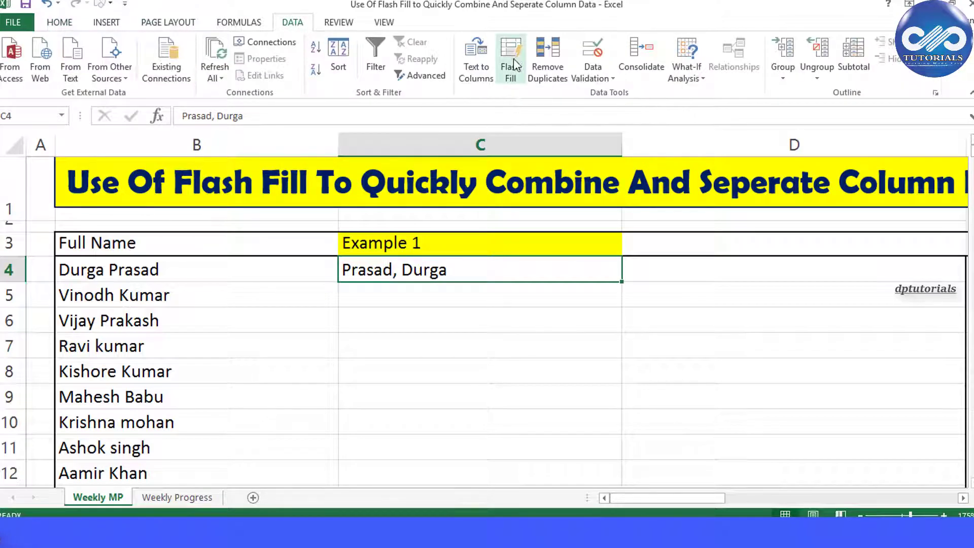
pyautogui.moveTo(511, 59)
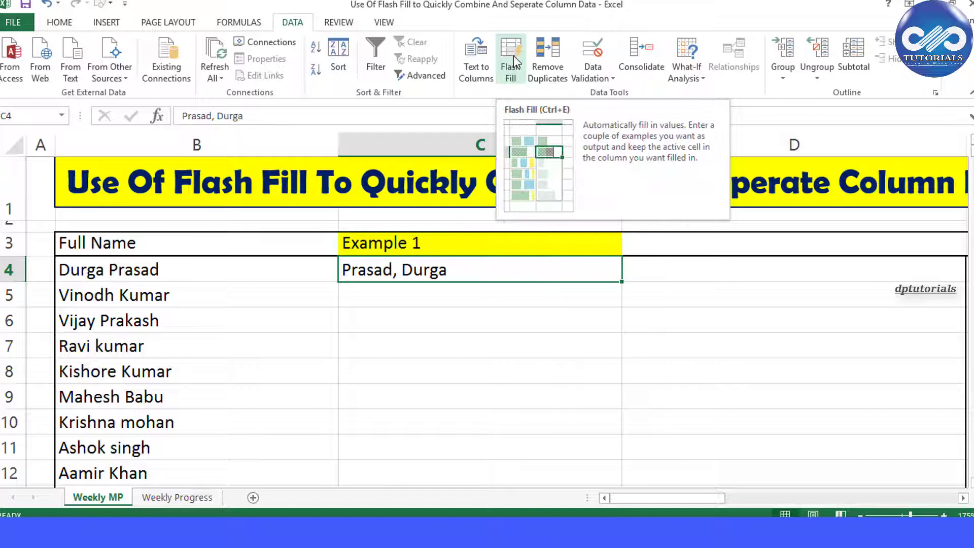
pyautogui.click(511, 59)
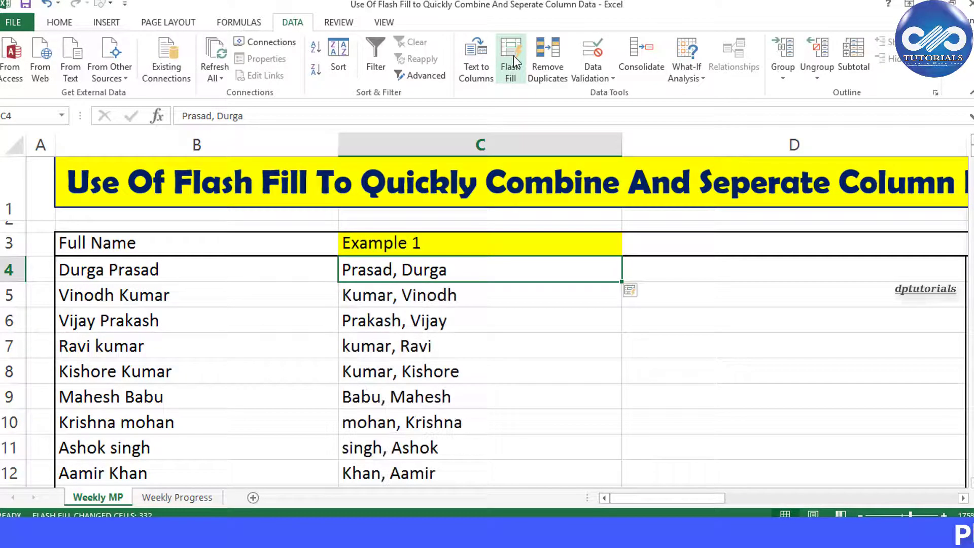
pyautogui.moveTo(545, 60)
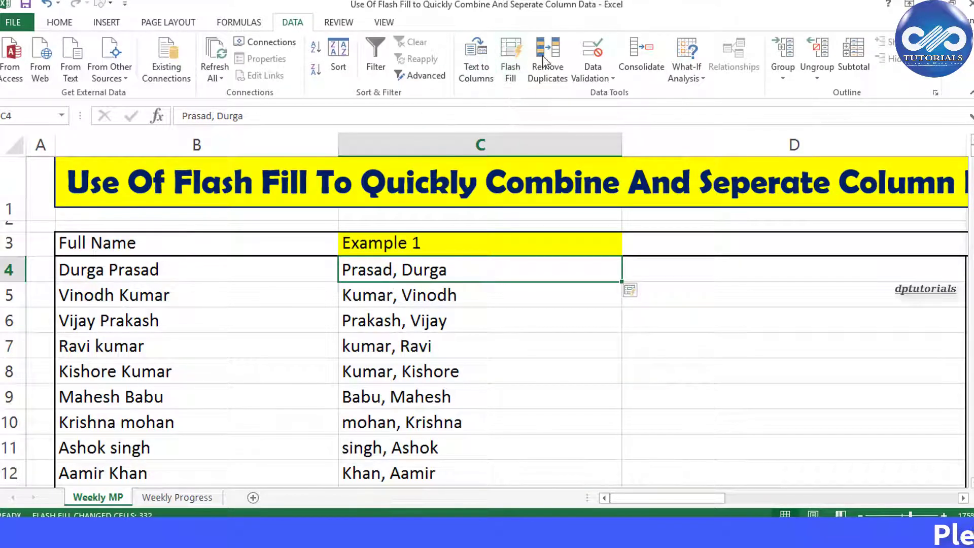
pyautogui.press('ctrl+e')
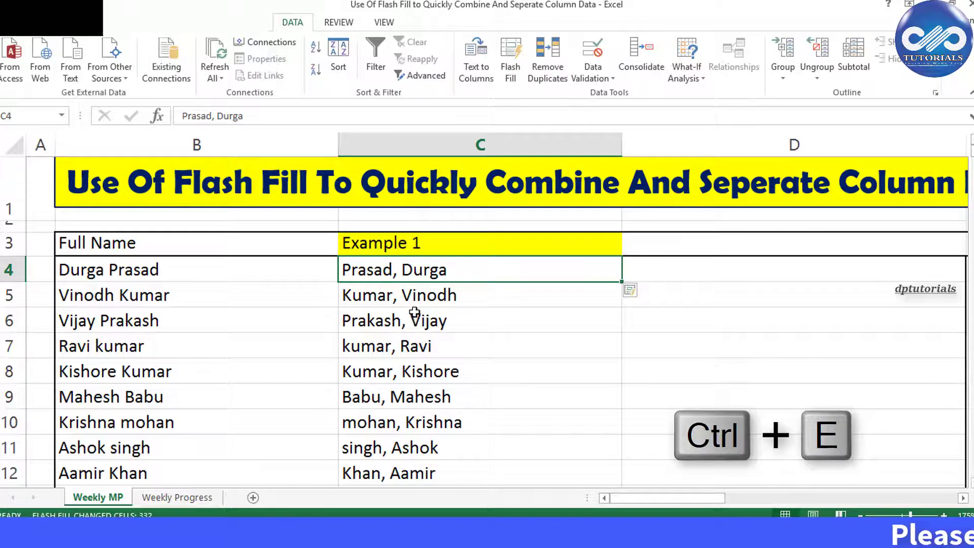
pyautogui.scroll(-3)
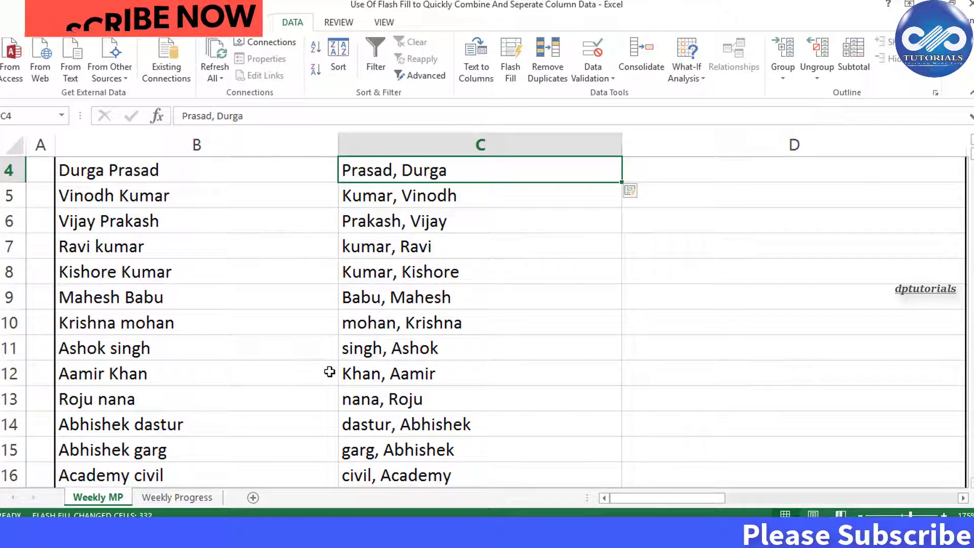
pyautogui.scroll(-3)
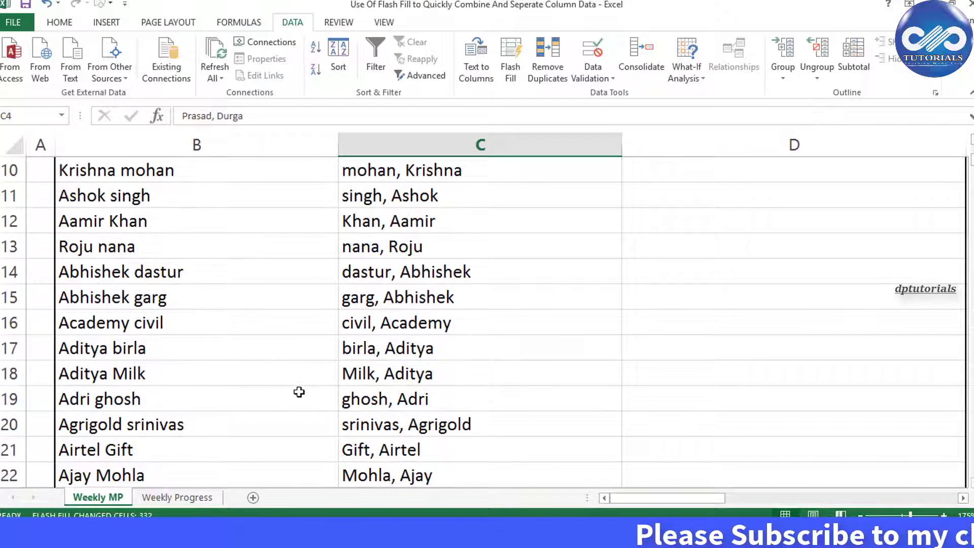
pyautogui.scroll(-3)
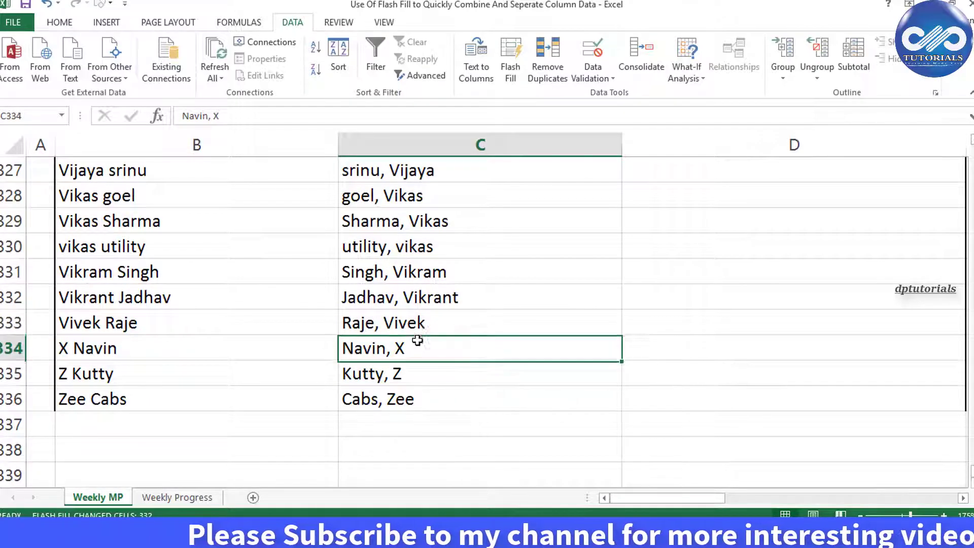
pyautogui.scroll(3)
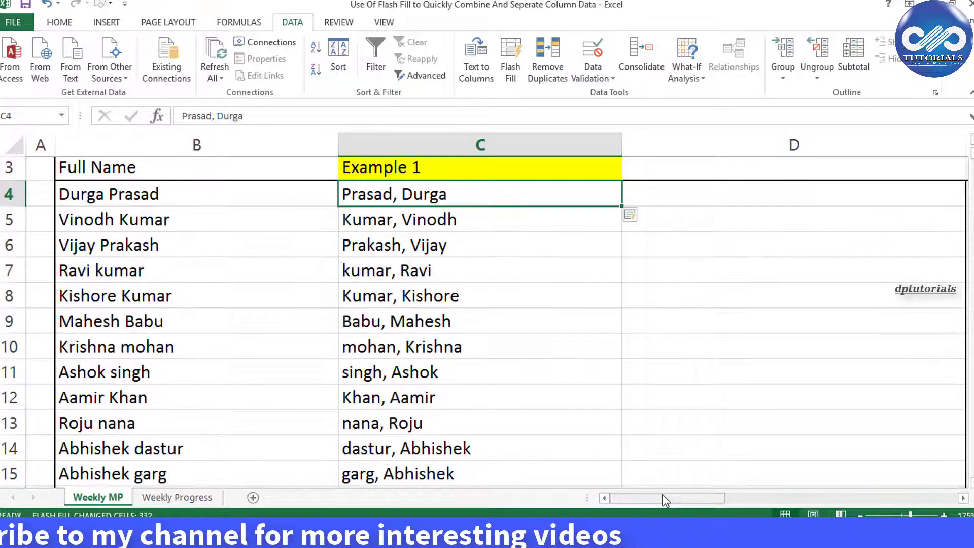
# Bring the First Name and Last Name table into view and inspect the last name Prasad
pyautogui.click(59, 22)
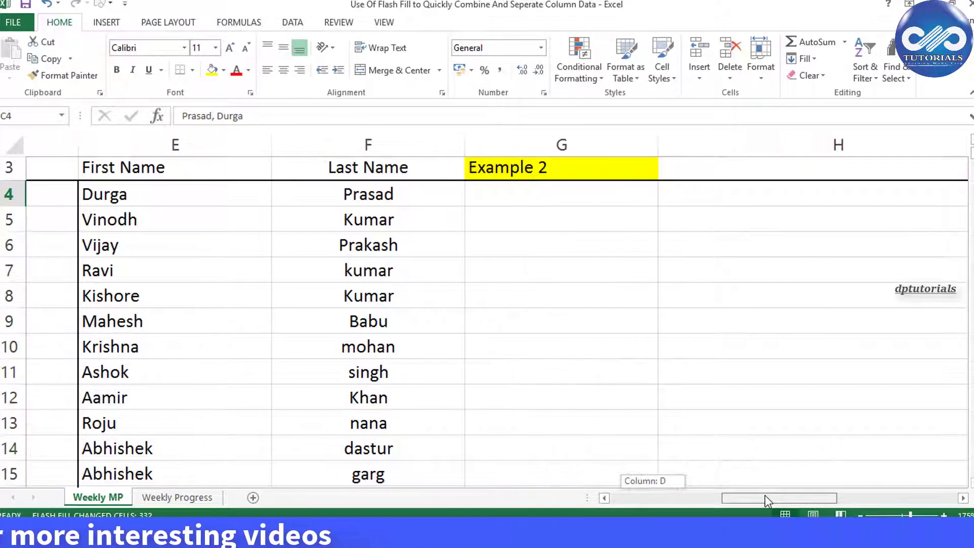
pyautogui.click(508, 295)
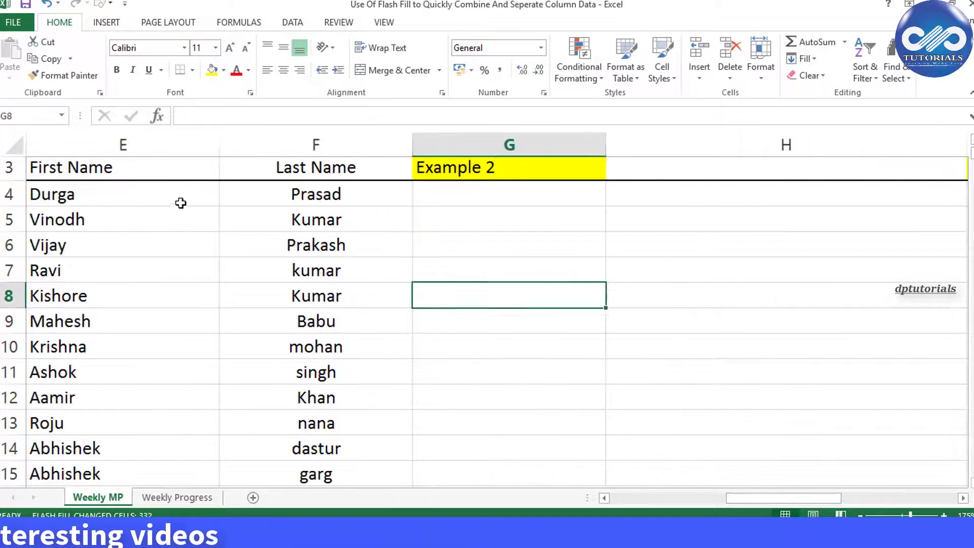
pyautogui.click(315, 194)
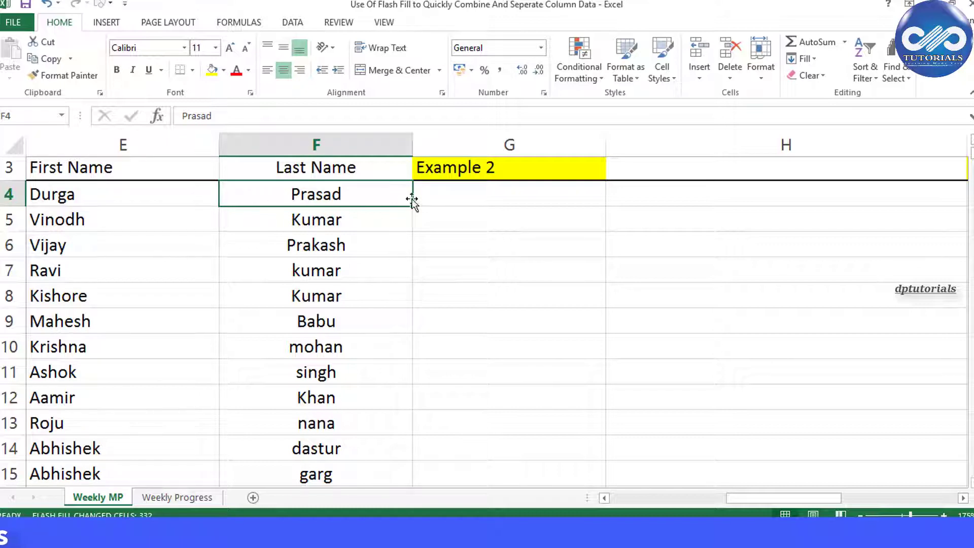
pyautogui.click(509, 194)
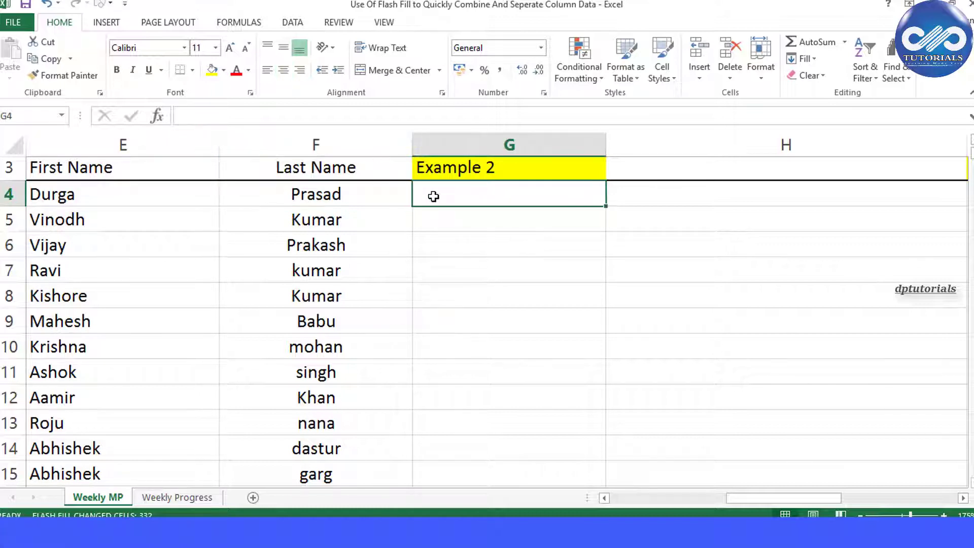
pyautogui.click(291, 22)
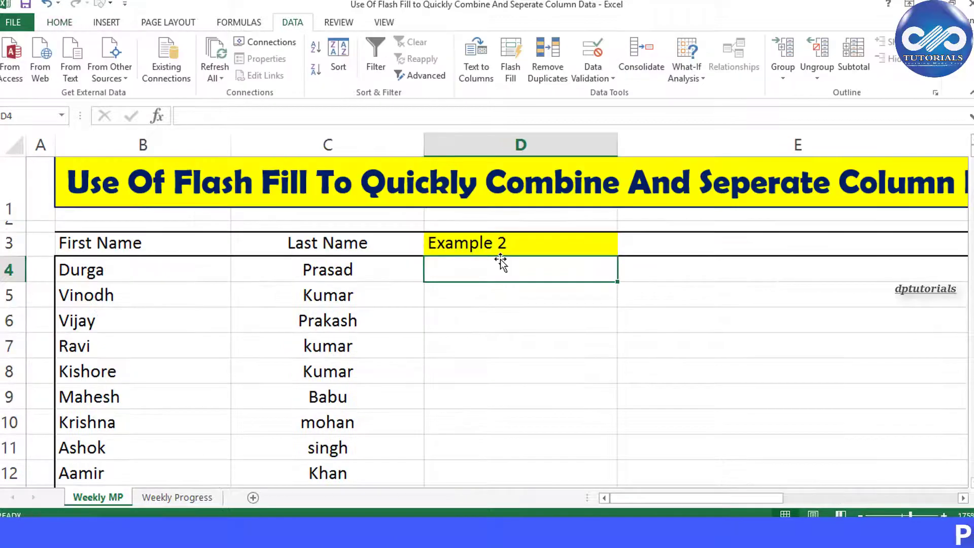
pyautogui.write('Pras')
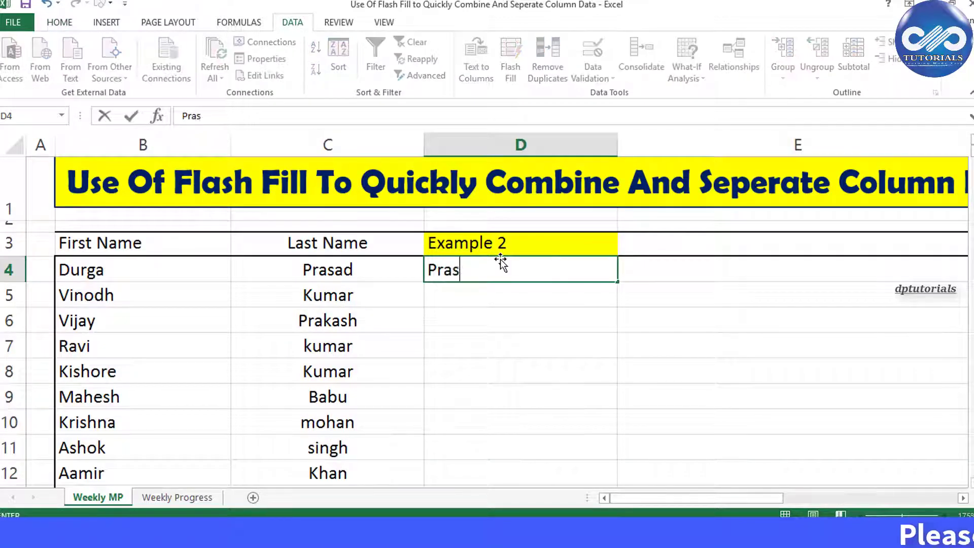
pyautogui.write('ad,')
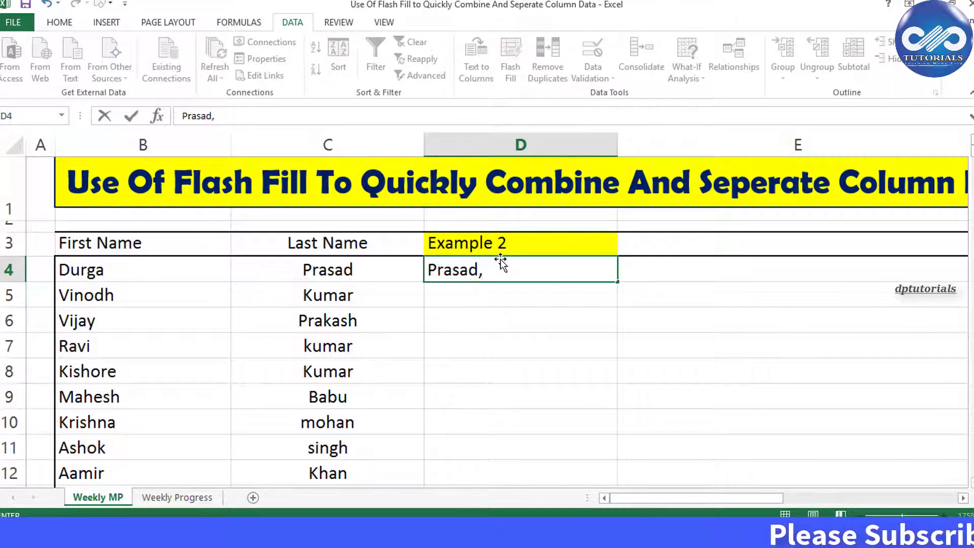
pyautogui.write('Durg')
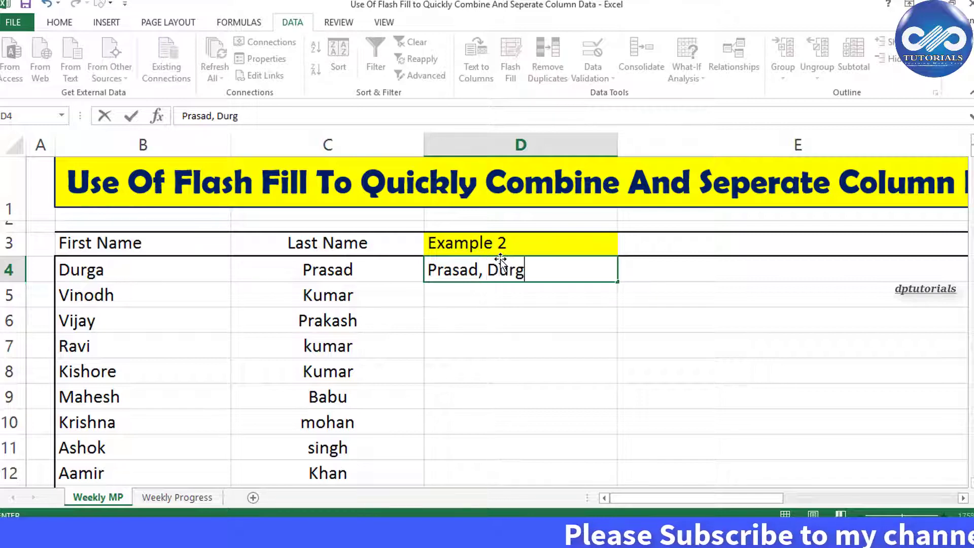
pyautogui.write('a')
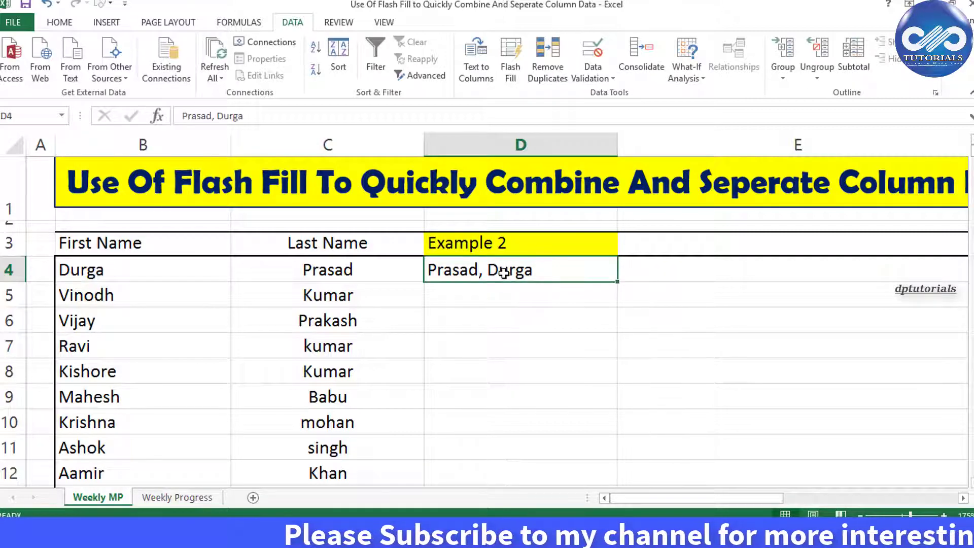
pyautogui.click(510, 59)
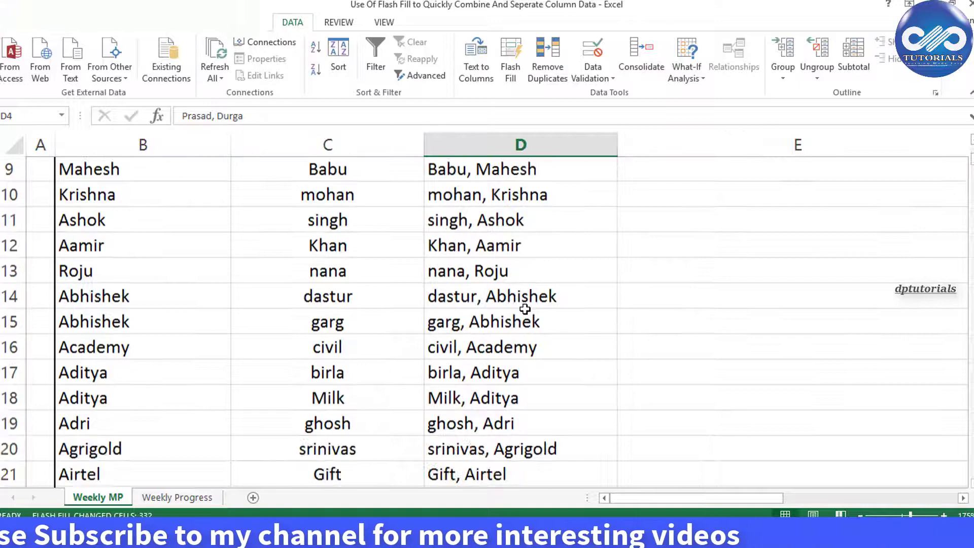
pyautogui.scroll(3)
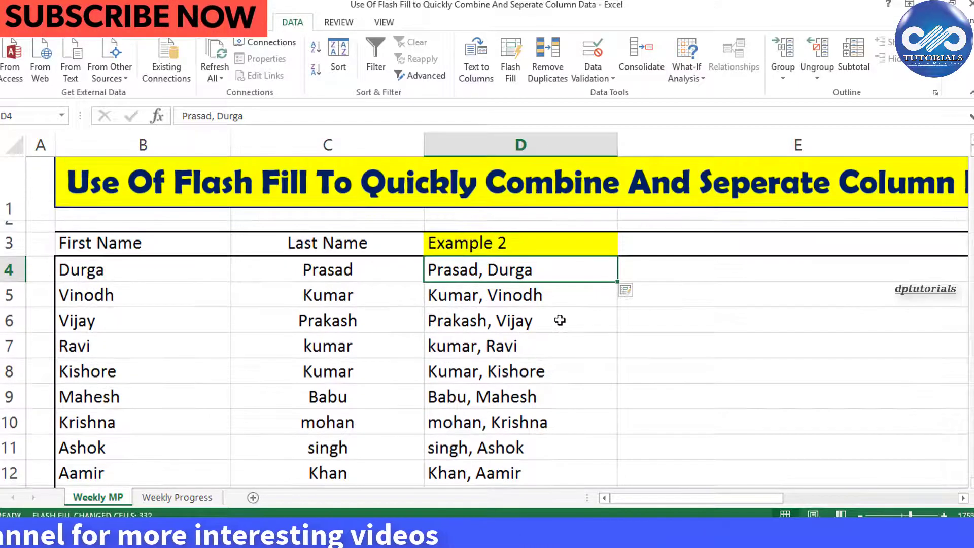
pyautogui.moveTo(507, 330)
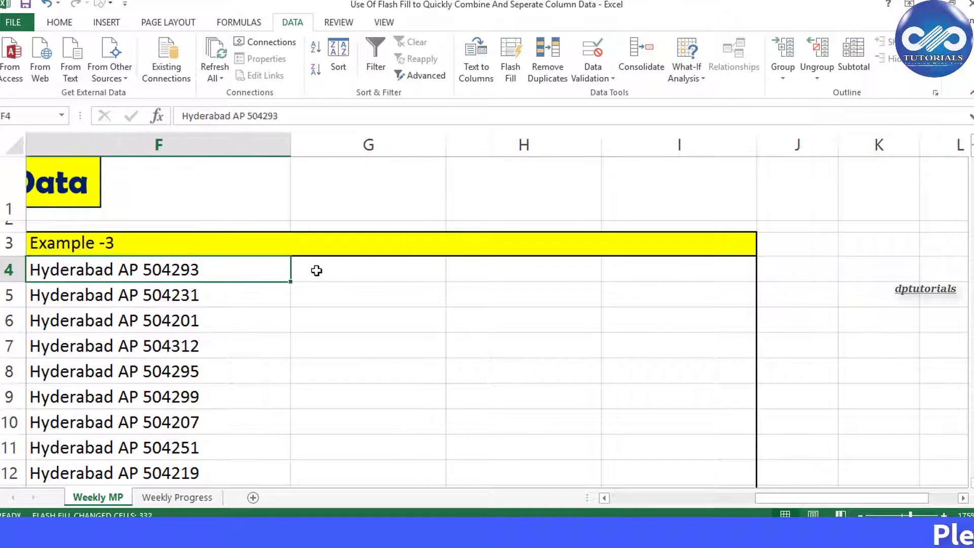
# Select cells I4, F4 and G4 beside the Example -3 address list
pyautogui.click(679, 269)
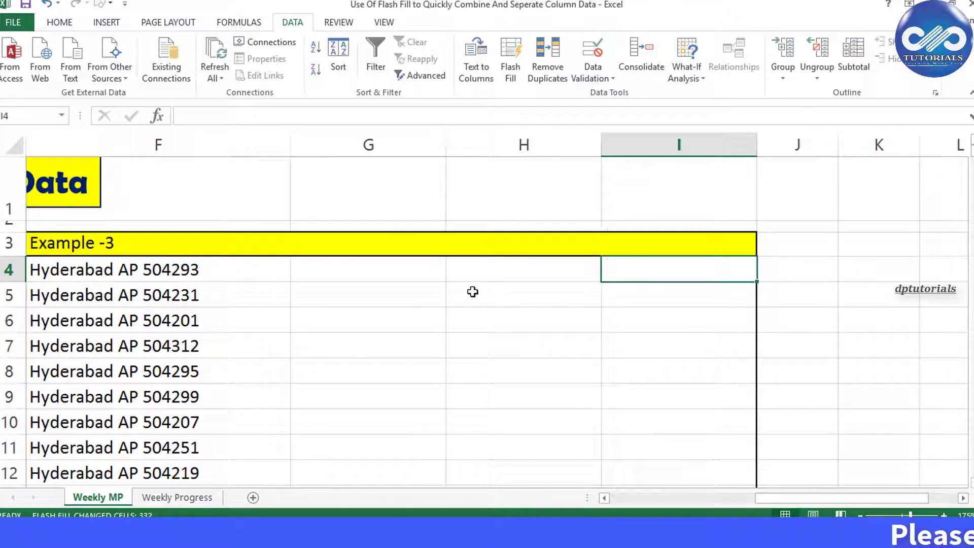
pyautogui.click(368, 269)
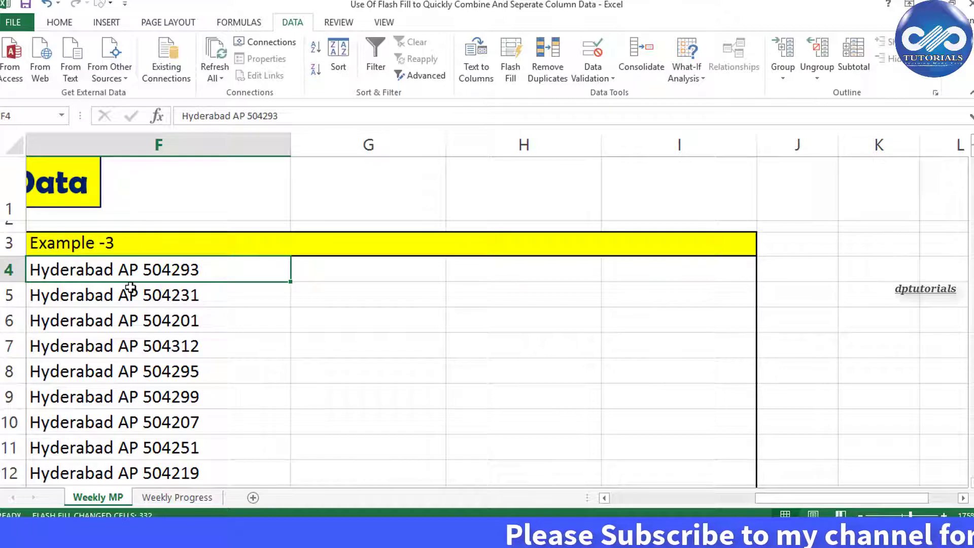
pyautogui.moveTo(212, 279)
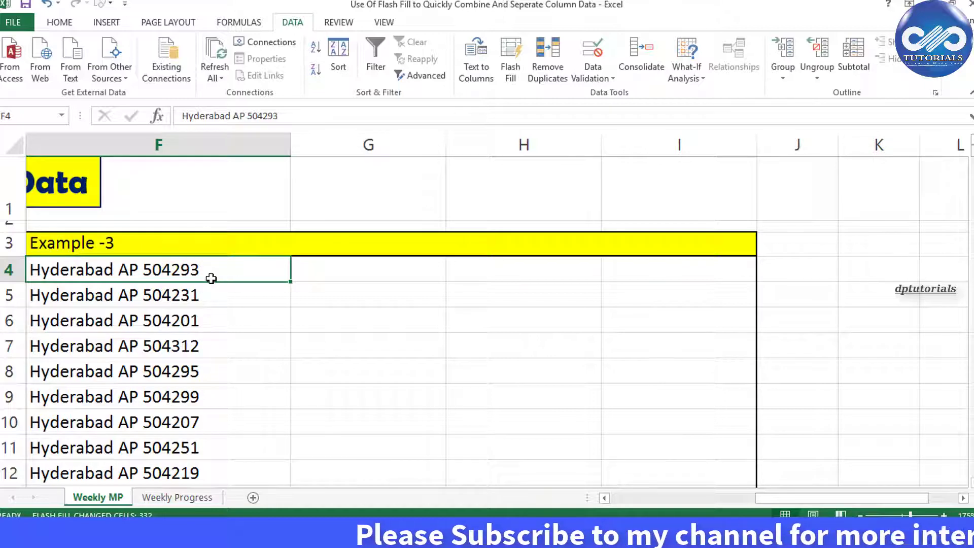
pyautogui.moveTo(327, 288)
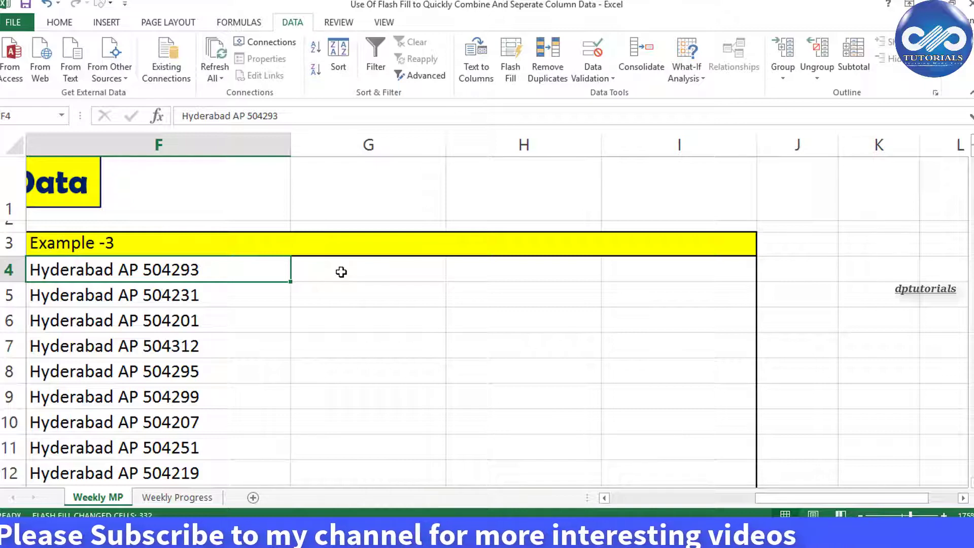
pyautogui.click(367, 269)
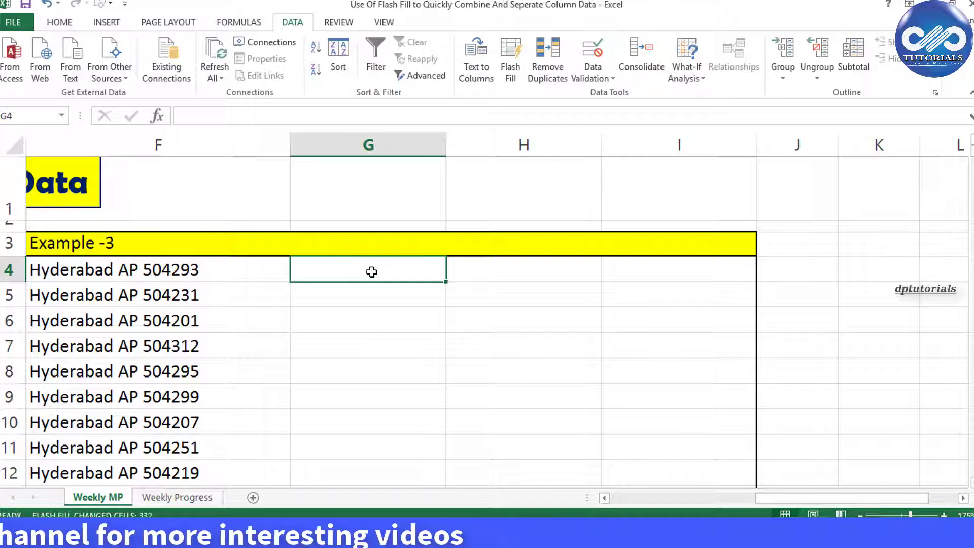
# Enter Hyderabad, AP and 504293 in G4:I4 and centre columns G to I
pyautogui.write('Hyderabad')
pyautogui.click(524, 269)
pyautogui.write('AP')
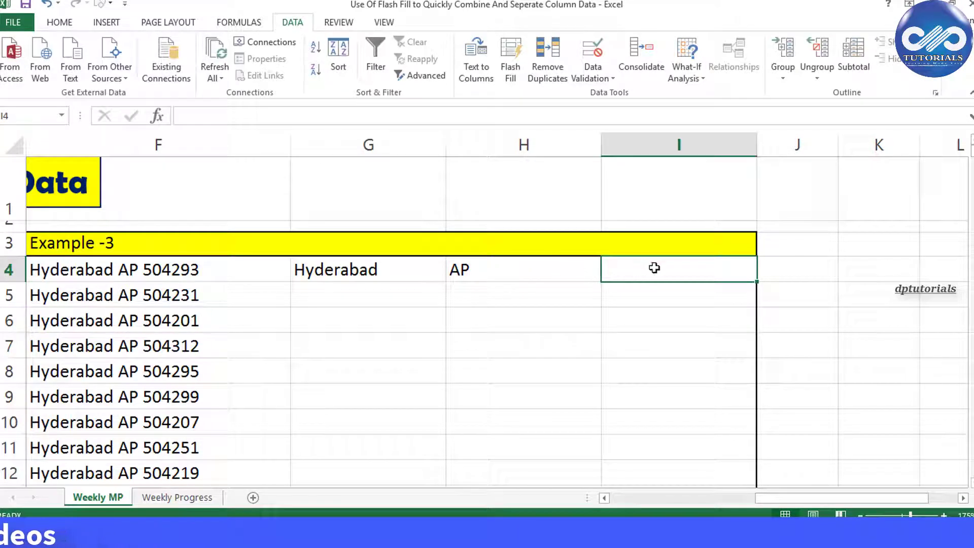
pyautogui.write('504293')
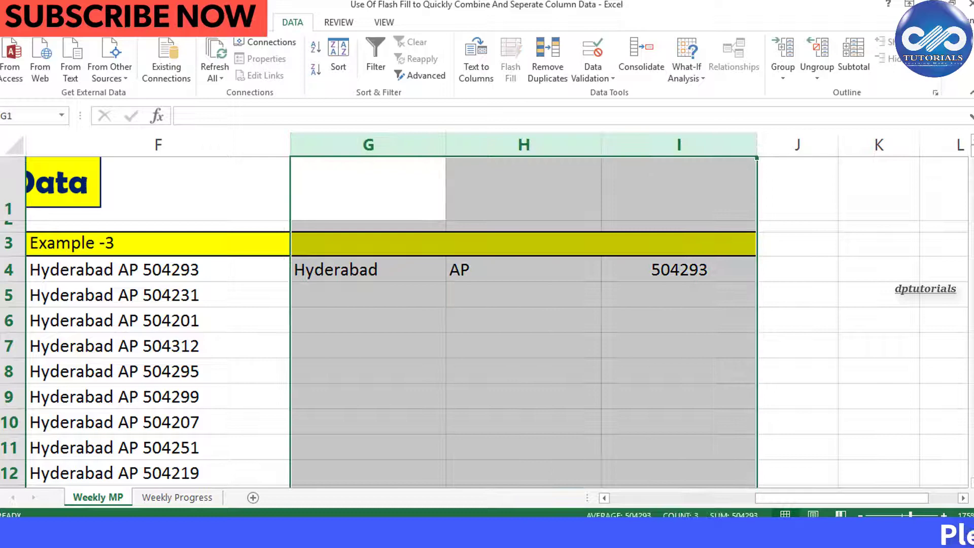
pyautogui.click(368, 269)
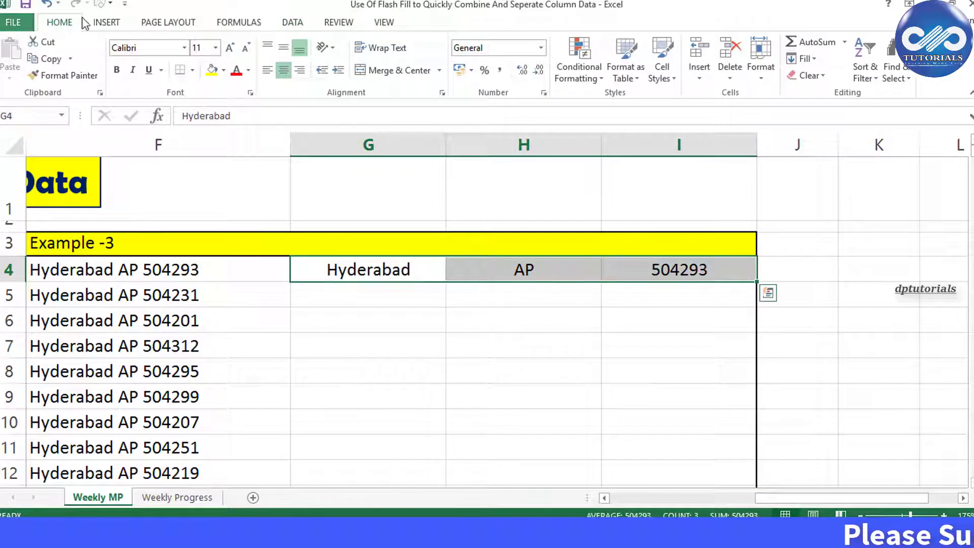
pyautogui.click(291, 22)
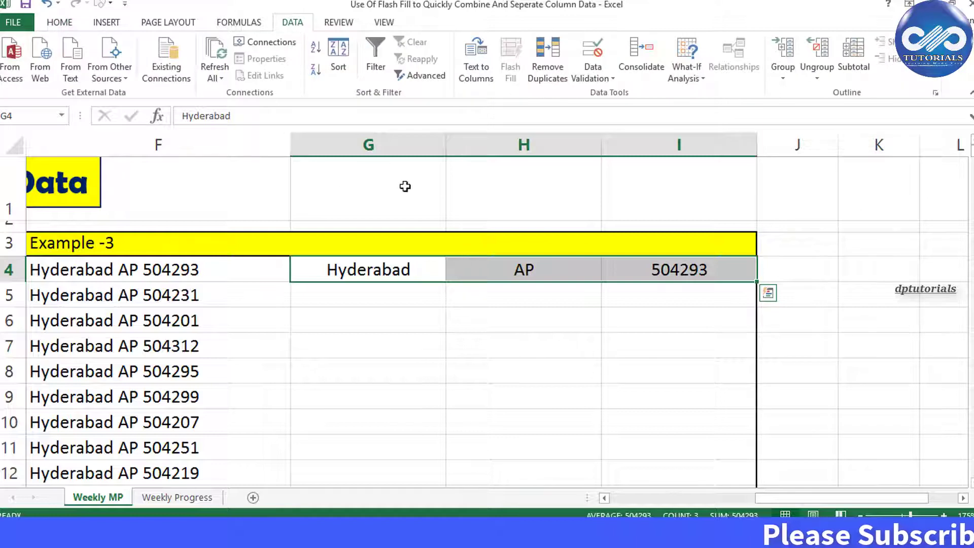
pyautogui.moveTo(510, 56)
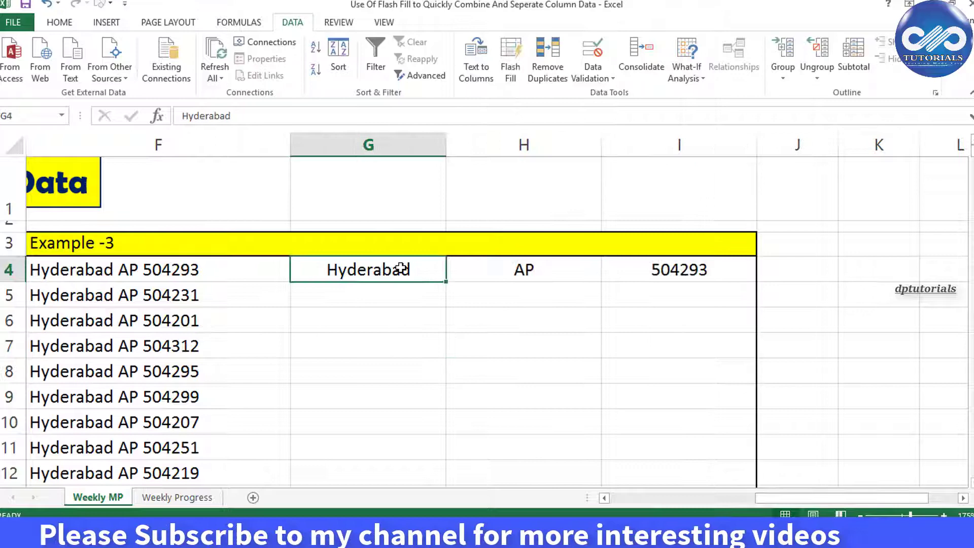
pyautogui.moveTo(395, 276)
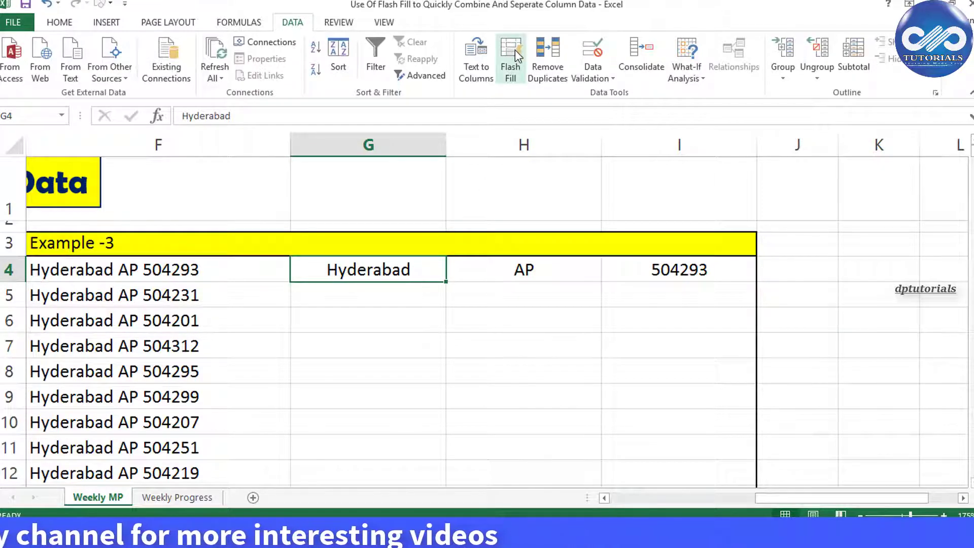
pyautogui.moveTo(510, 56)
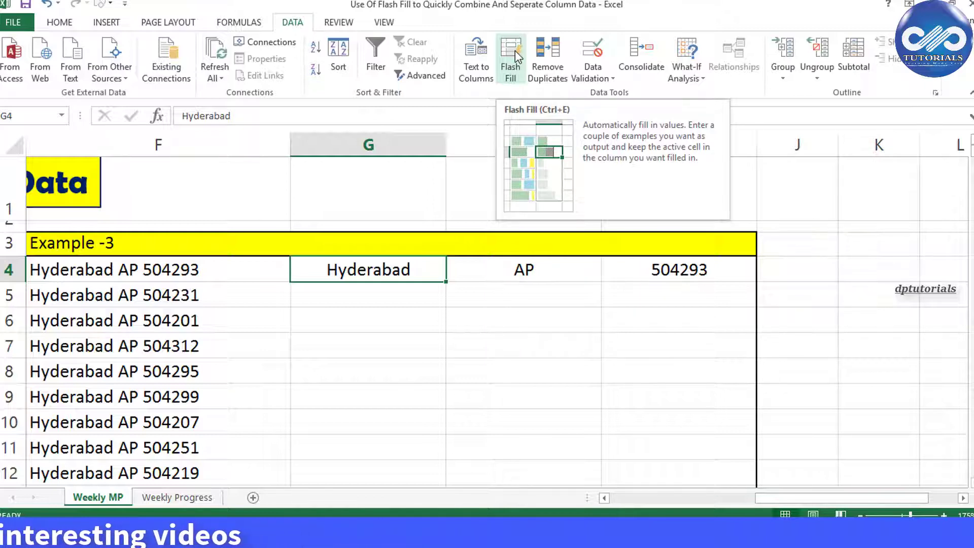
# Flash Fill from G4, H4 and I4 to split out city, state code and pin code
pyautogui.click(510, 56)
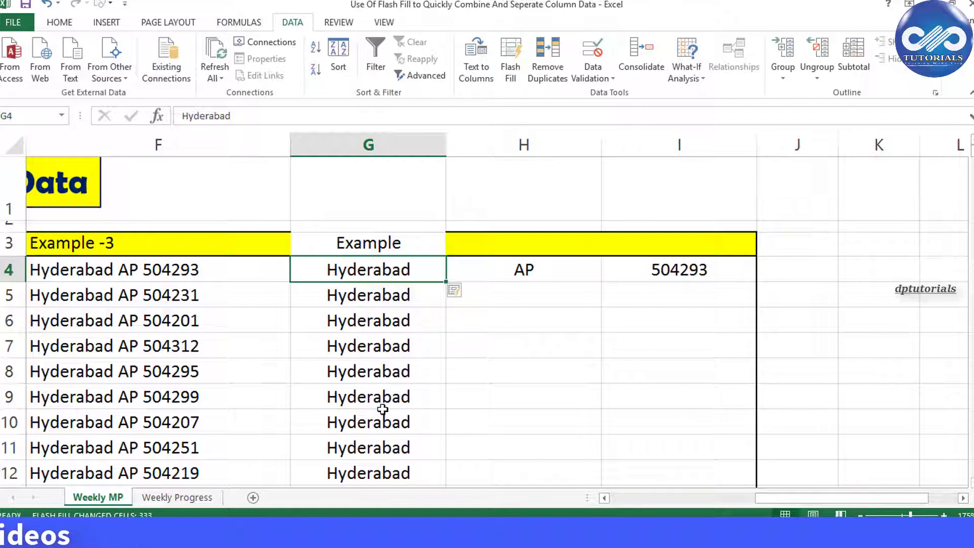
pyautogui.scroll(-3)
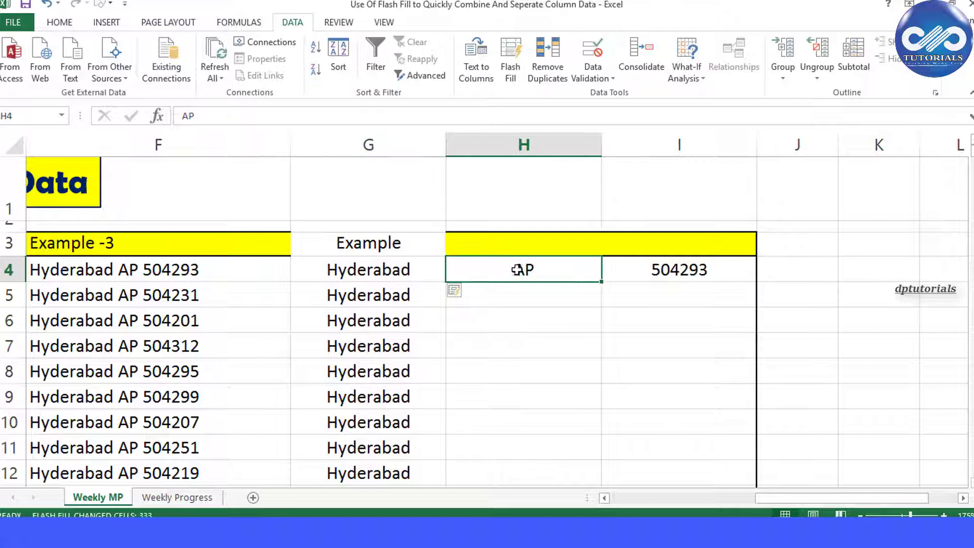
pyautogui.click(510, 56)
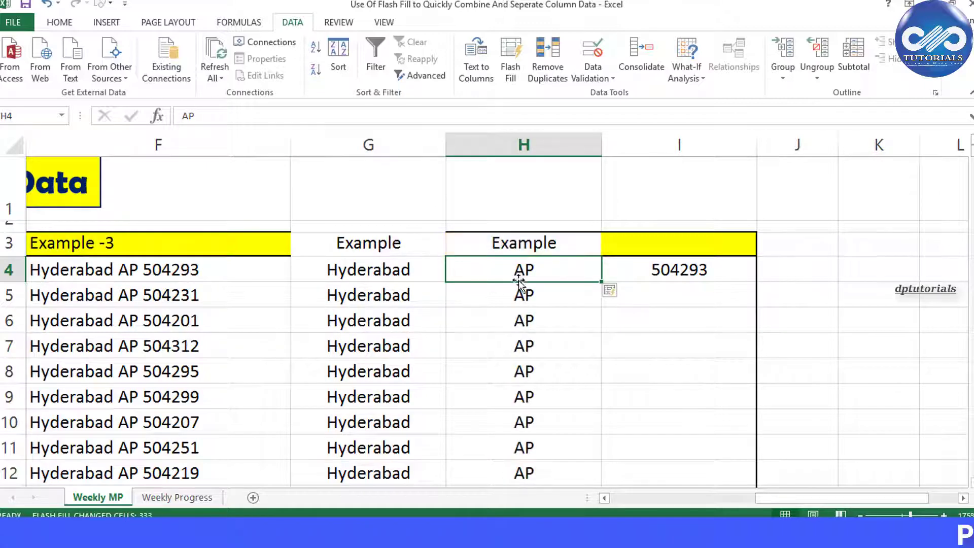
pyautogui.click(510, 56)
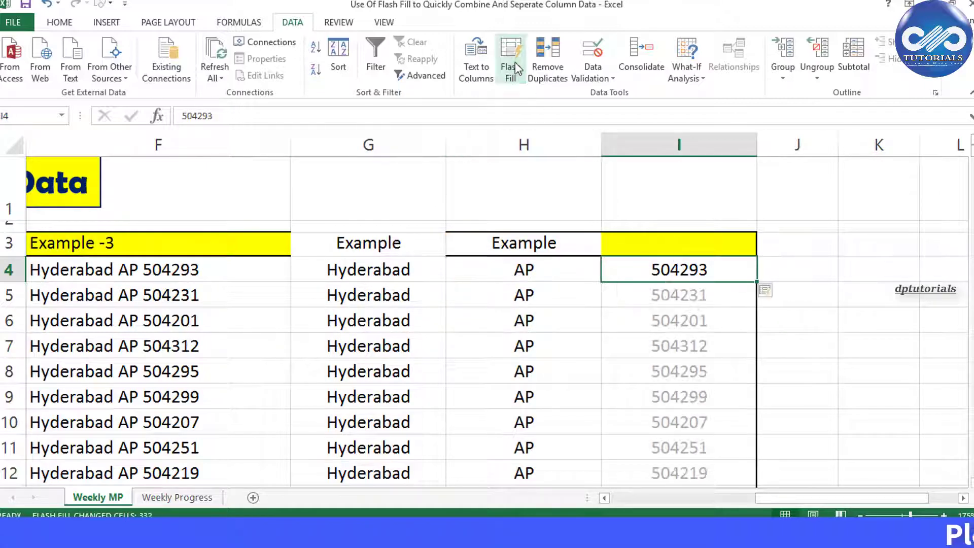
pyautogui.click(510, 56)
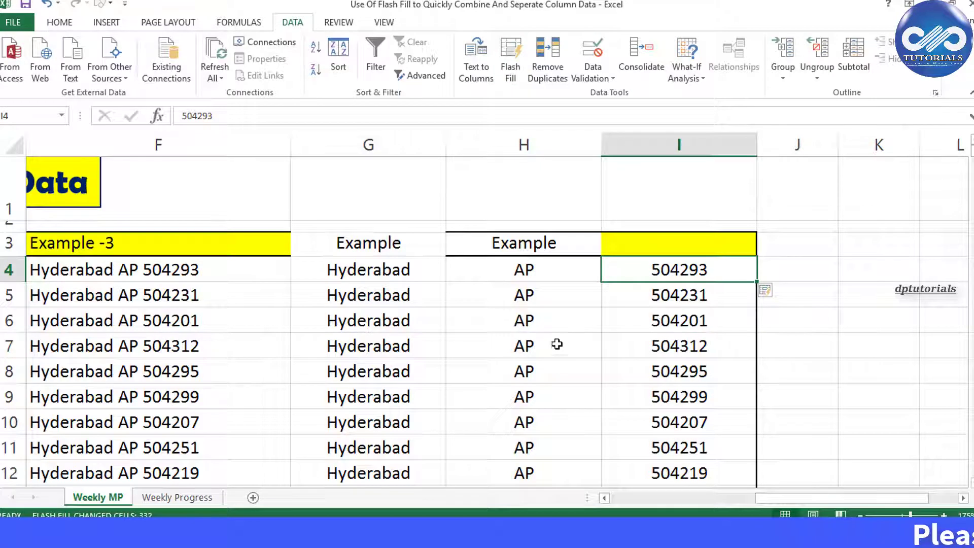
# Clear column H, enter 'ap' in H4 and Flash Fill lowercase state codes
pyautogui.click(523, 144)
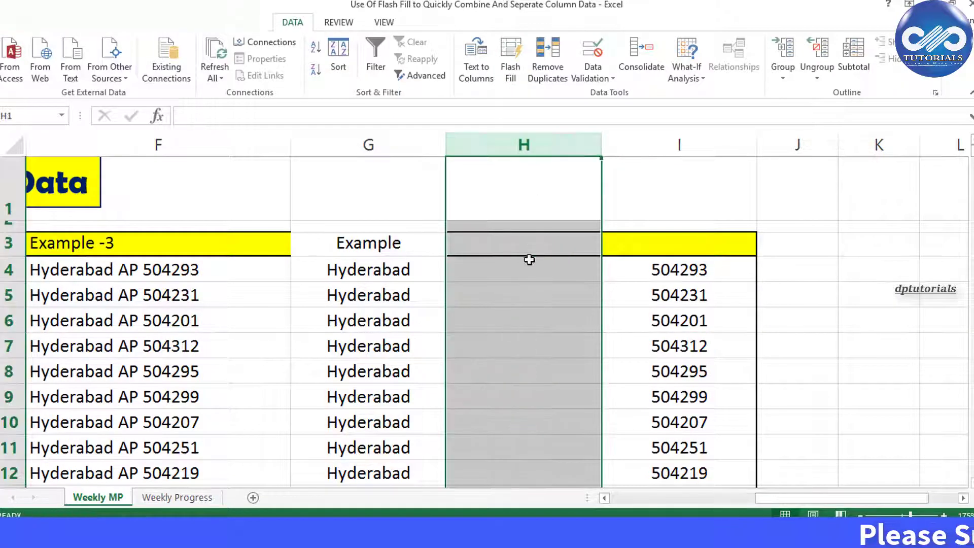
pyautogui.write('ap')
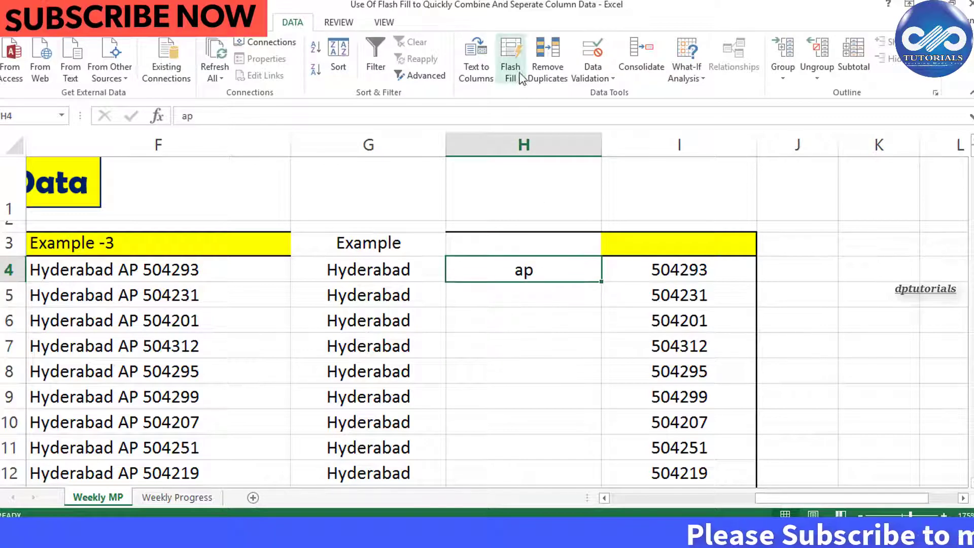
pyautogui.click(509, 58)
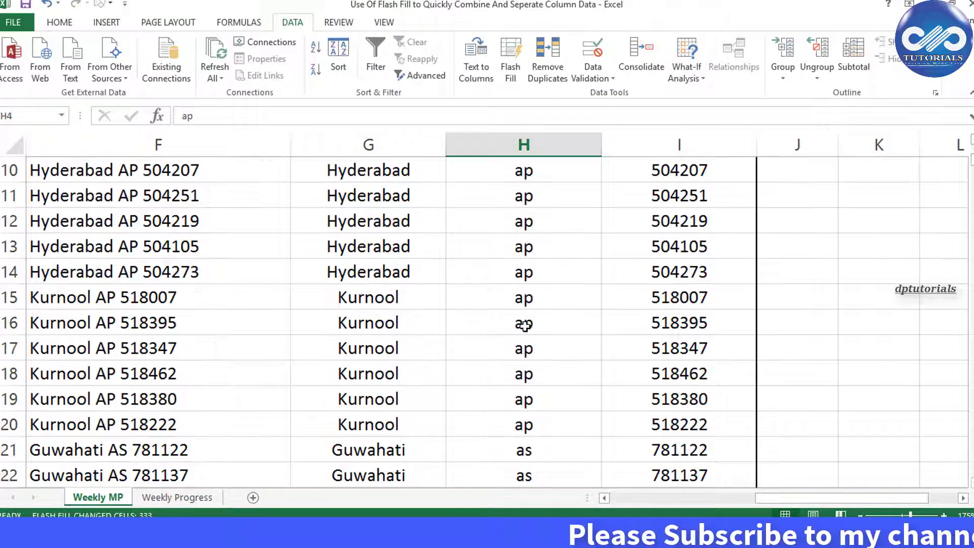
pyautogui.scroll(-3)
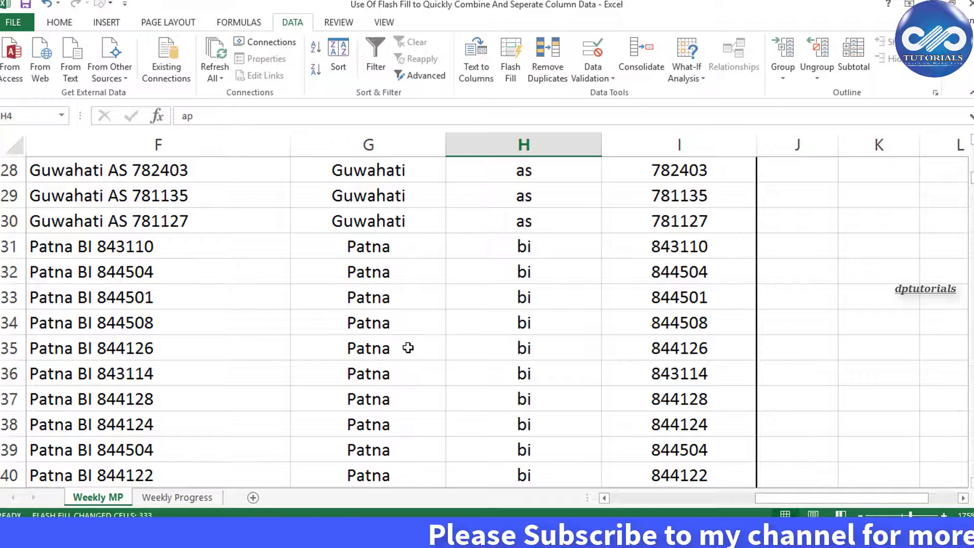
pyautogui.scroll(-3)
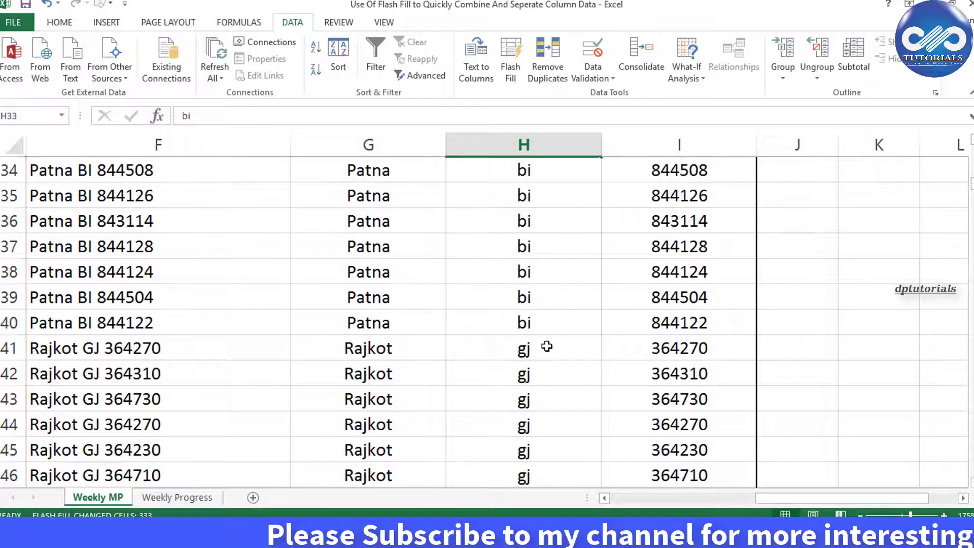
pyautogui.scroll(3)
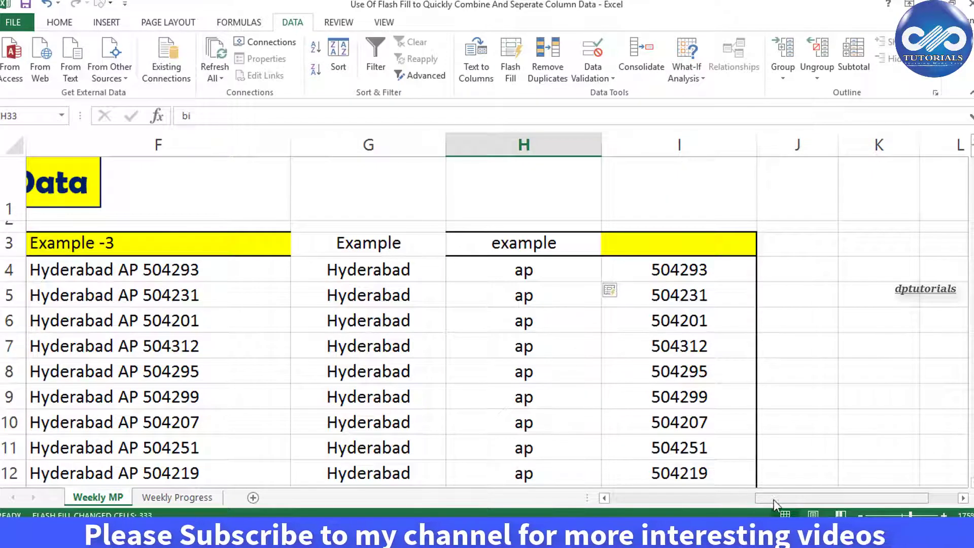